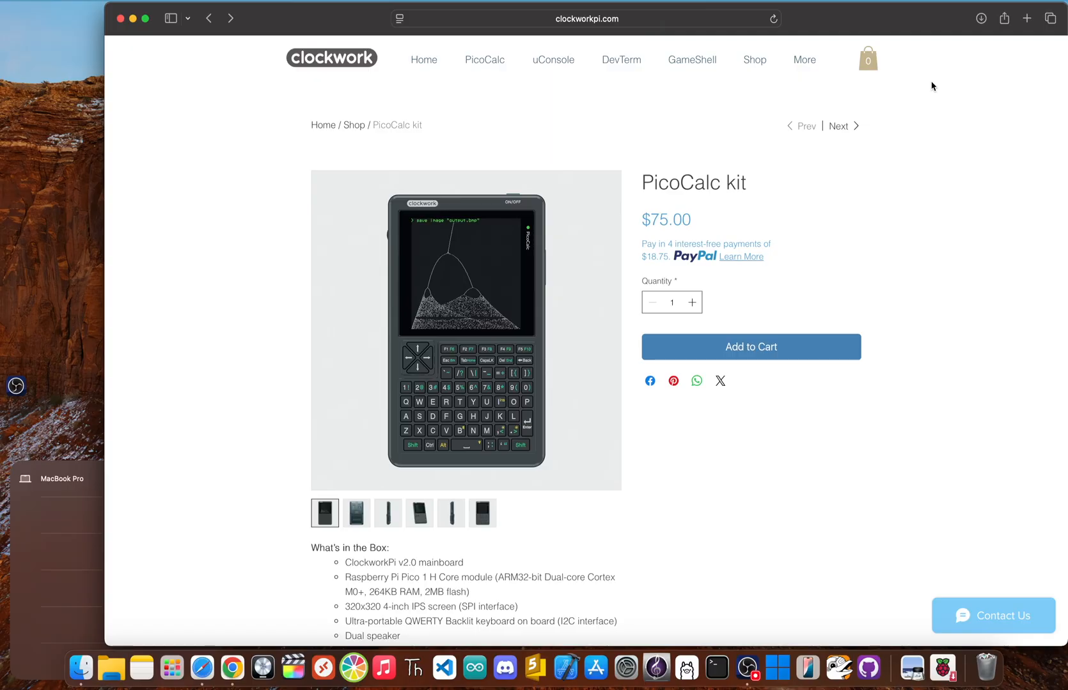
scroll("down", 3)
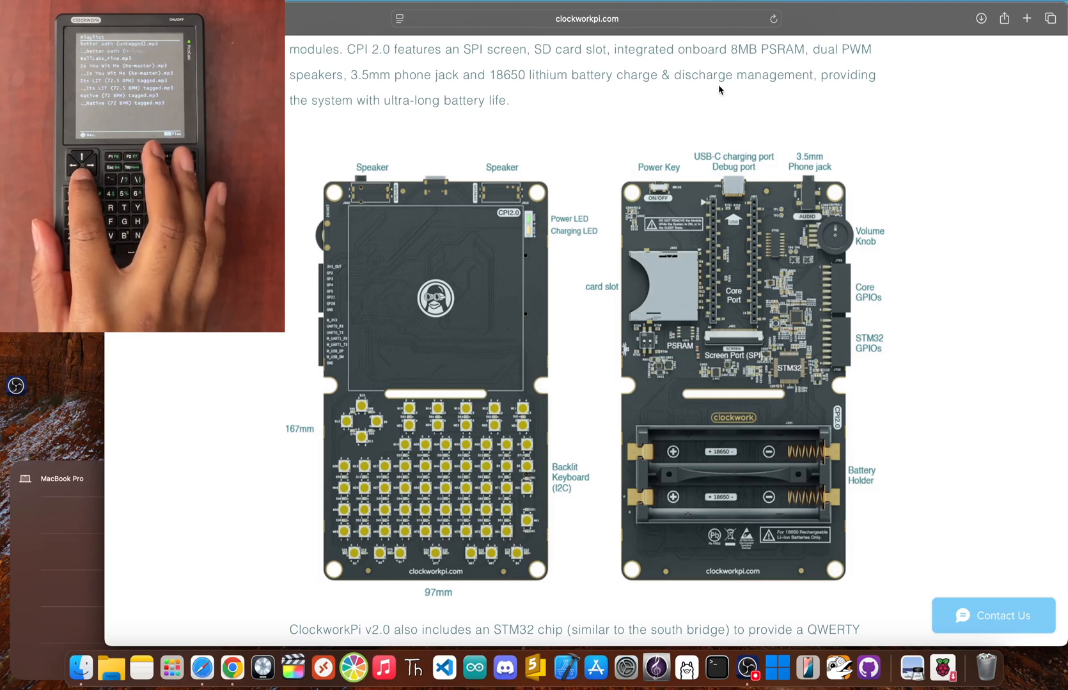